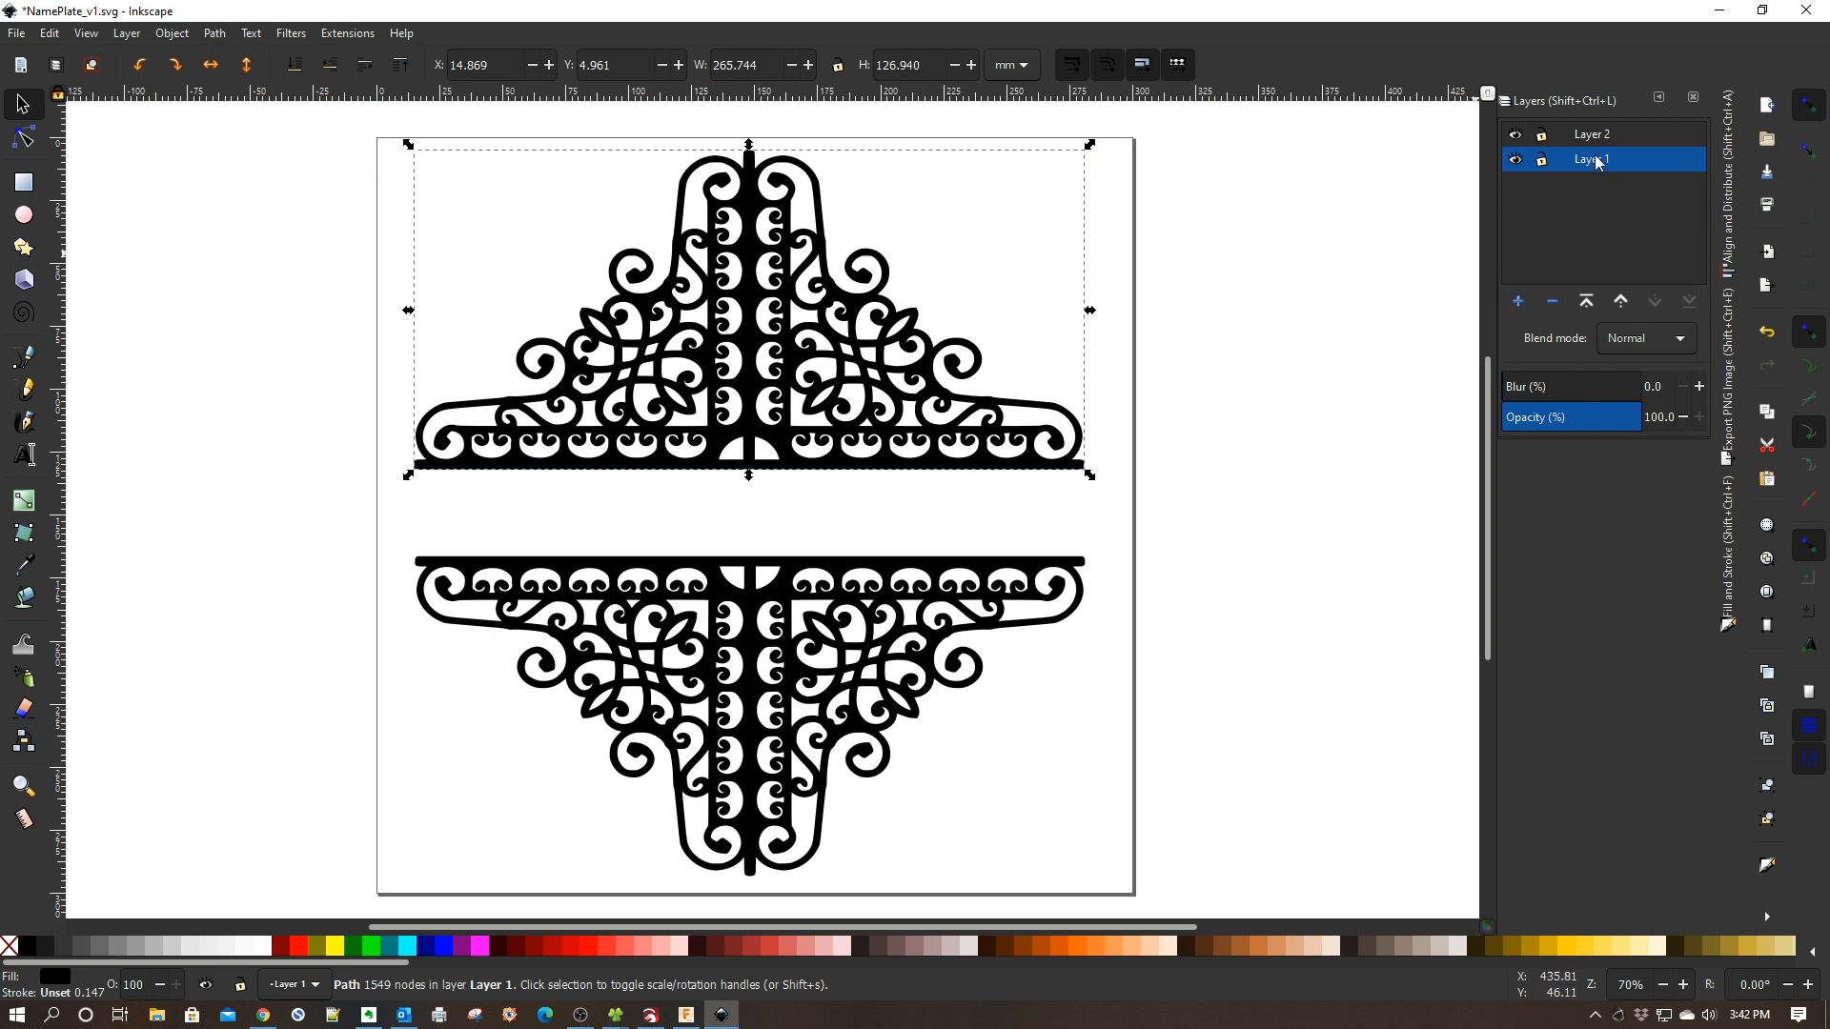
Make Layer 2 the working layer and ready the Text tool for lettering
left_click(1590, 134)
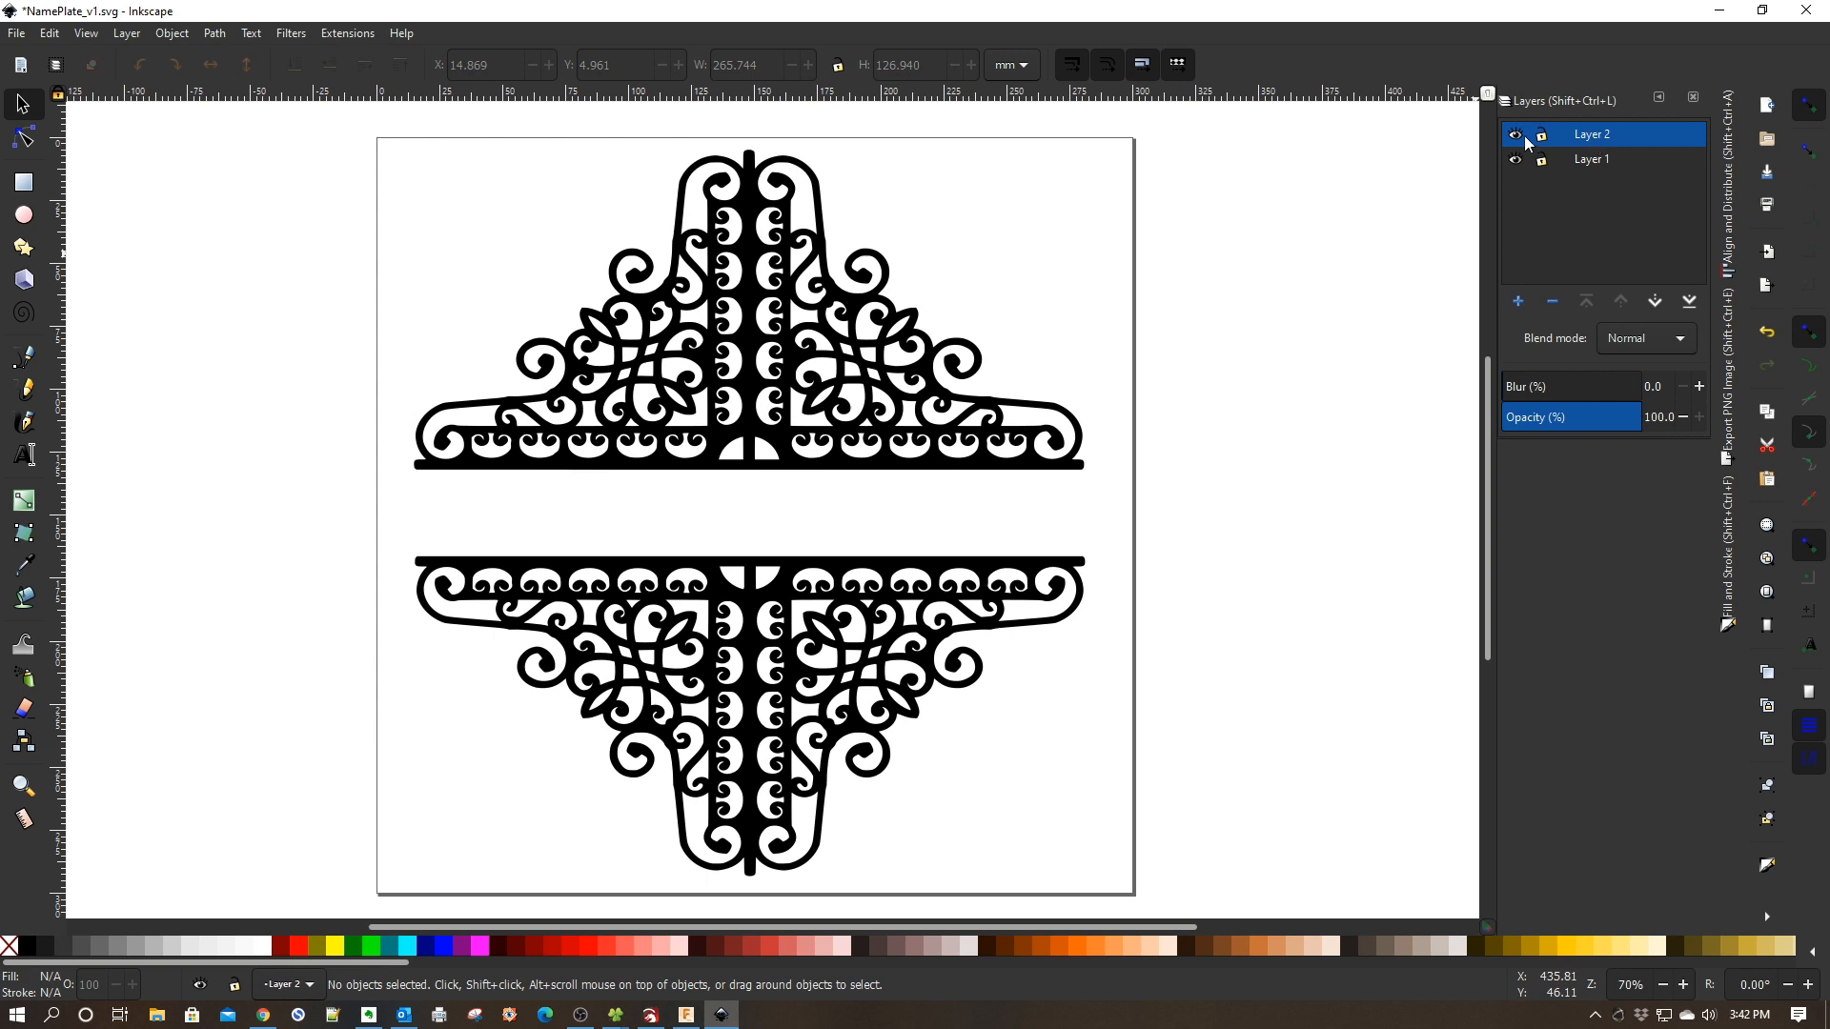
left_click(23, 454)
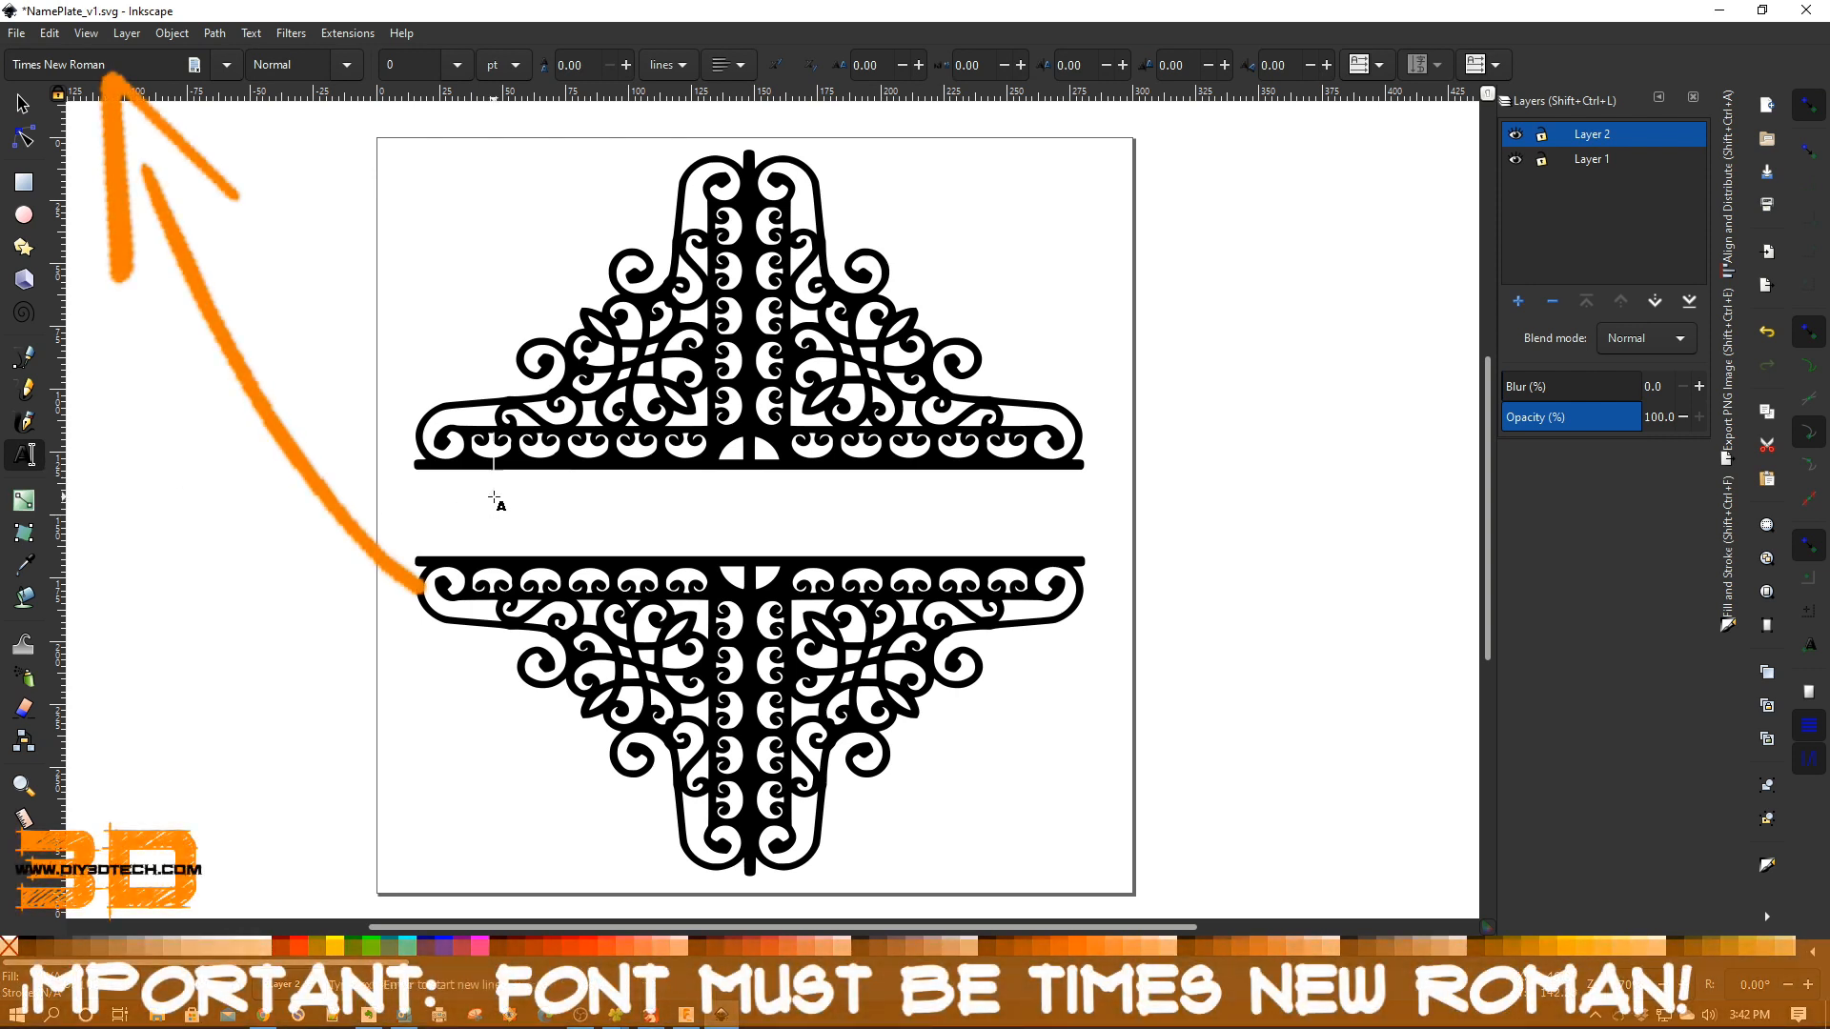
Start a text line below the top scrollwork and enter the first letters DIY3
left_click(492, 467)
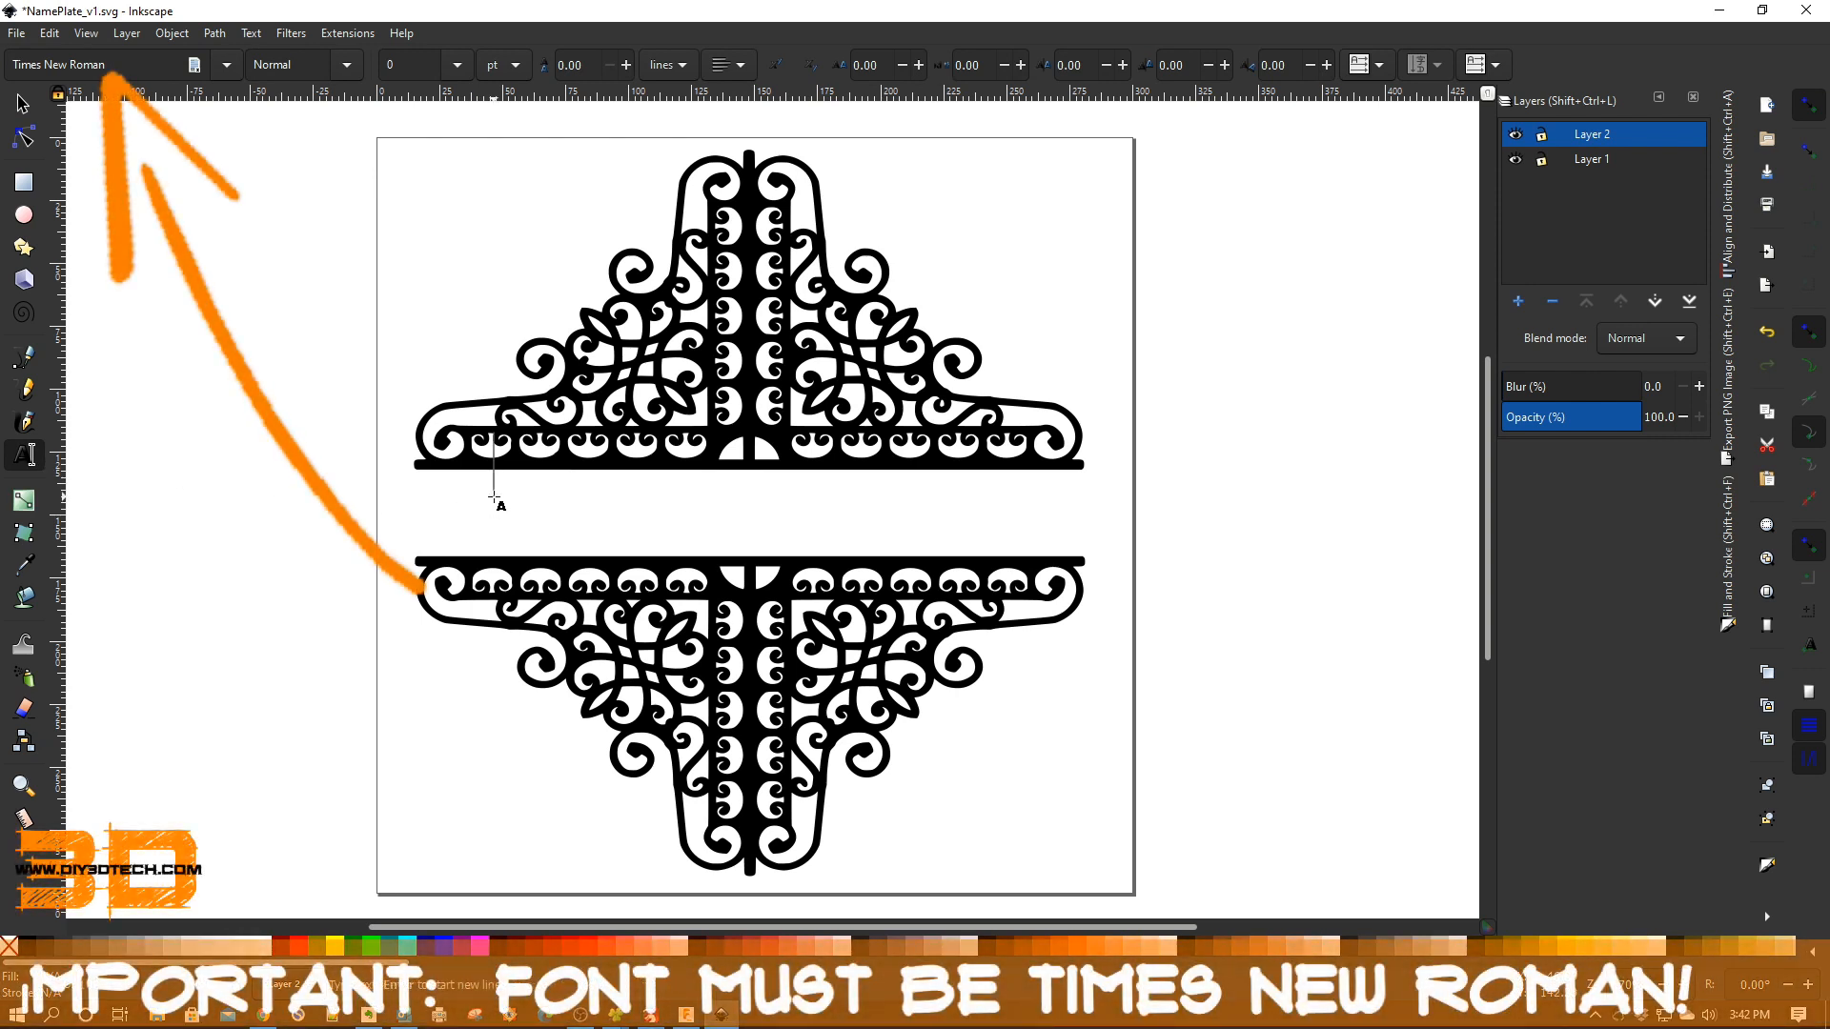
type("DIY3DTECH")
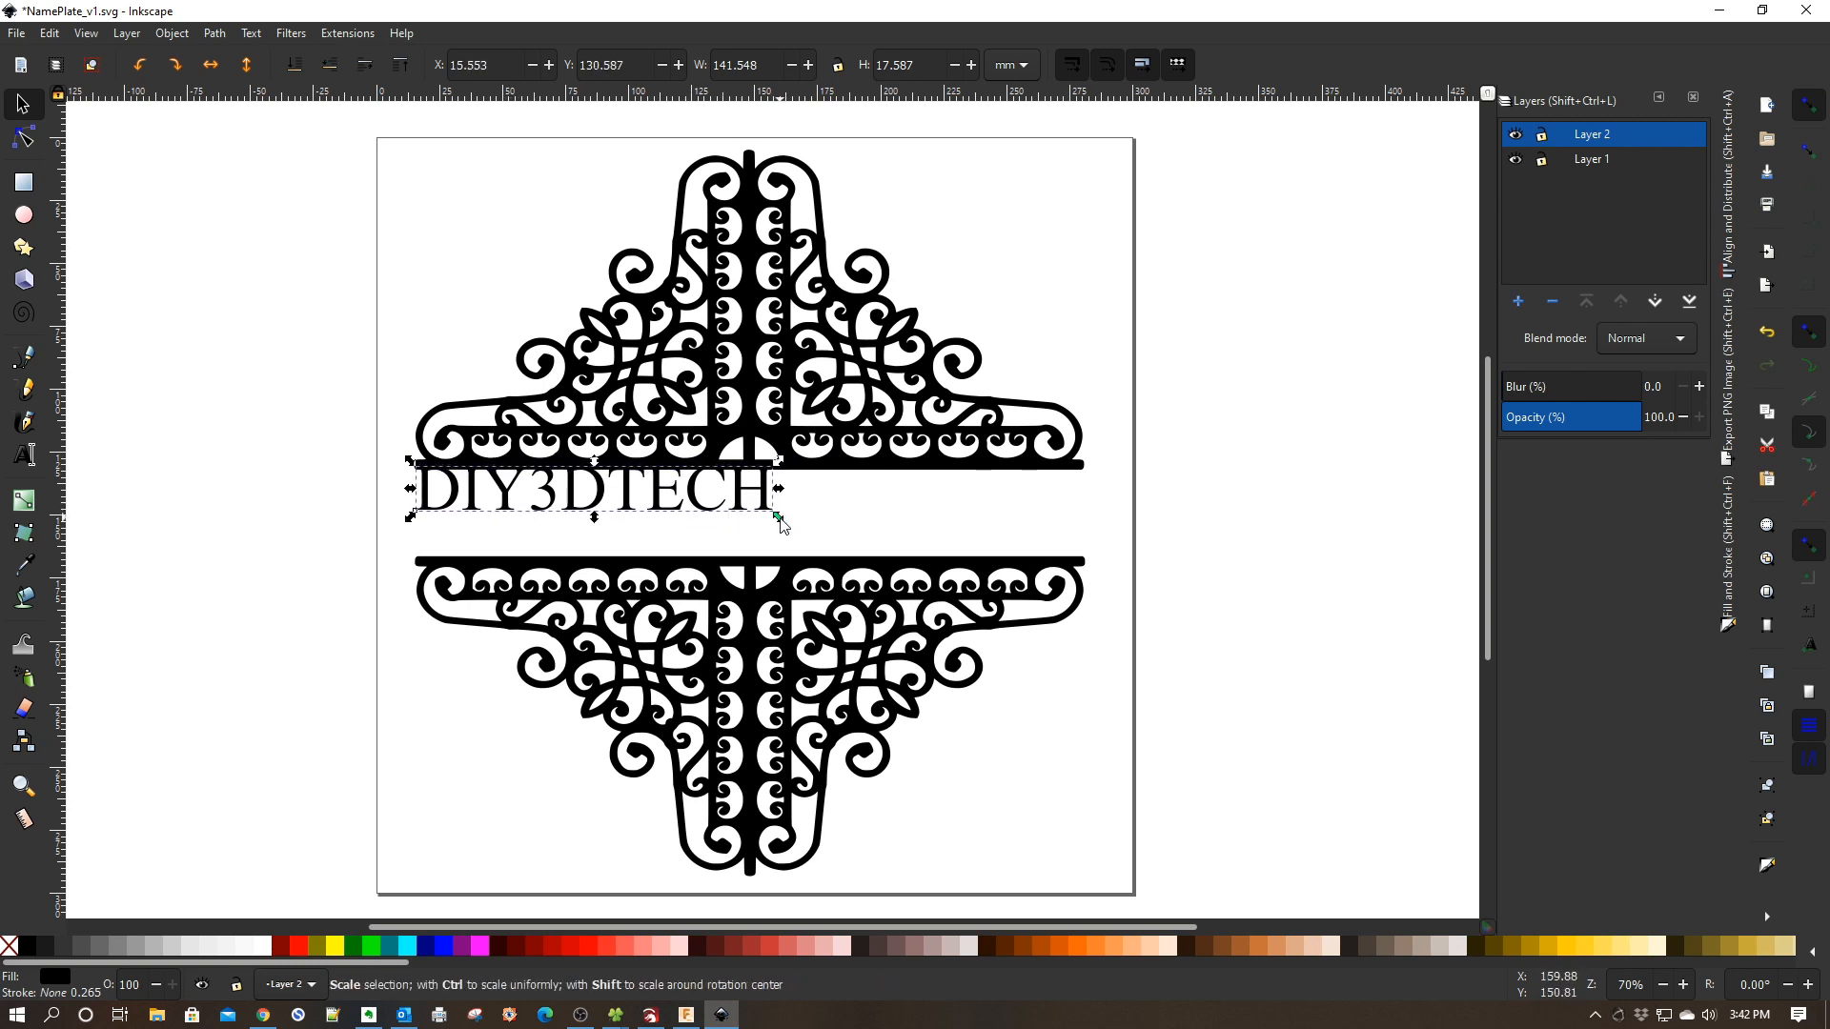
Stretch the DIY3DTECH text by its corner handle to span the gap between the bars
left_click_drag(776, 517, 1080, 572)
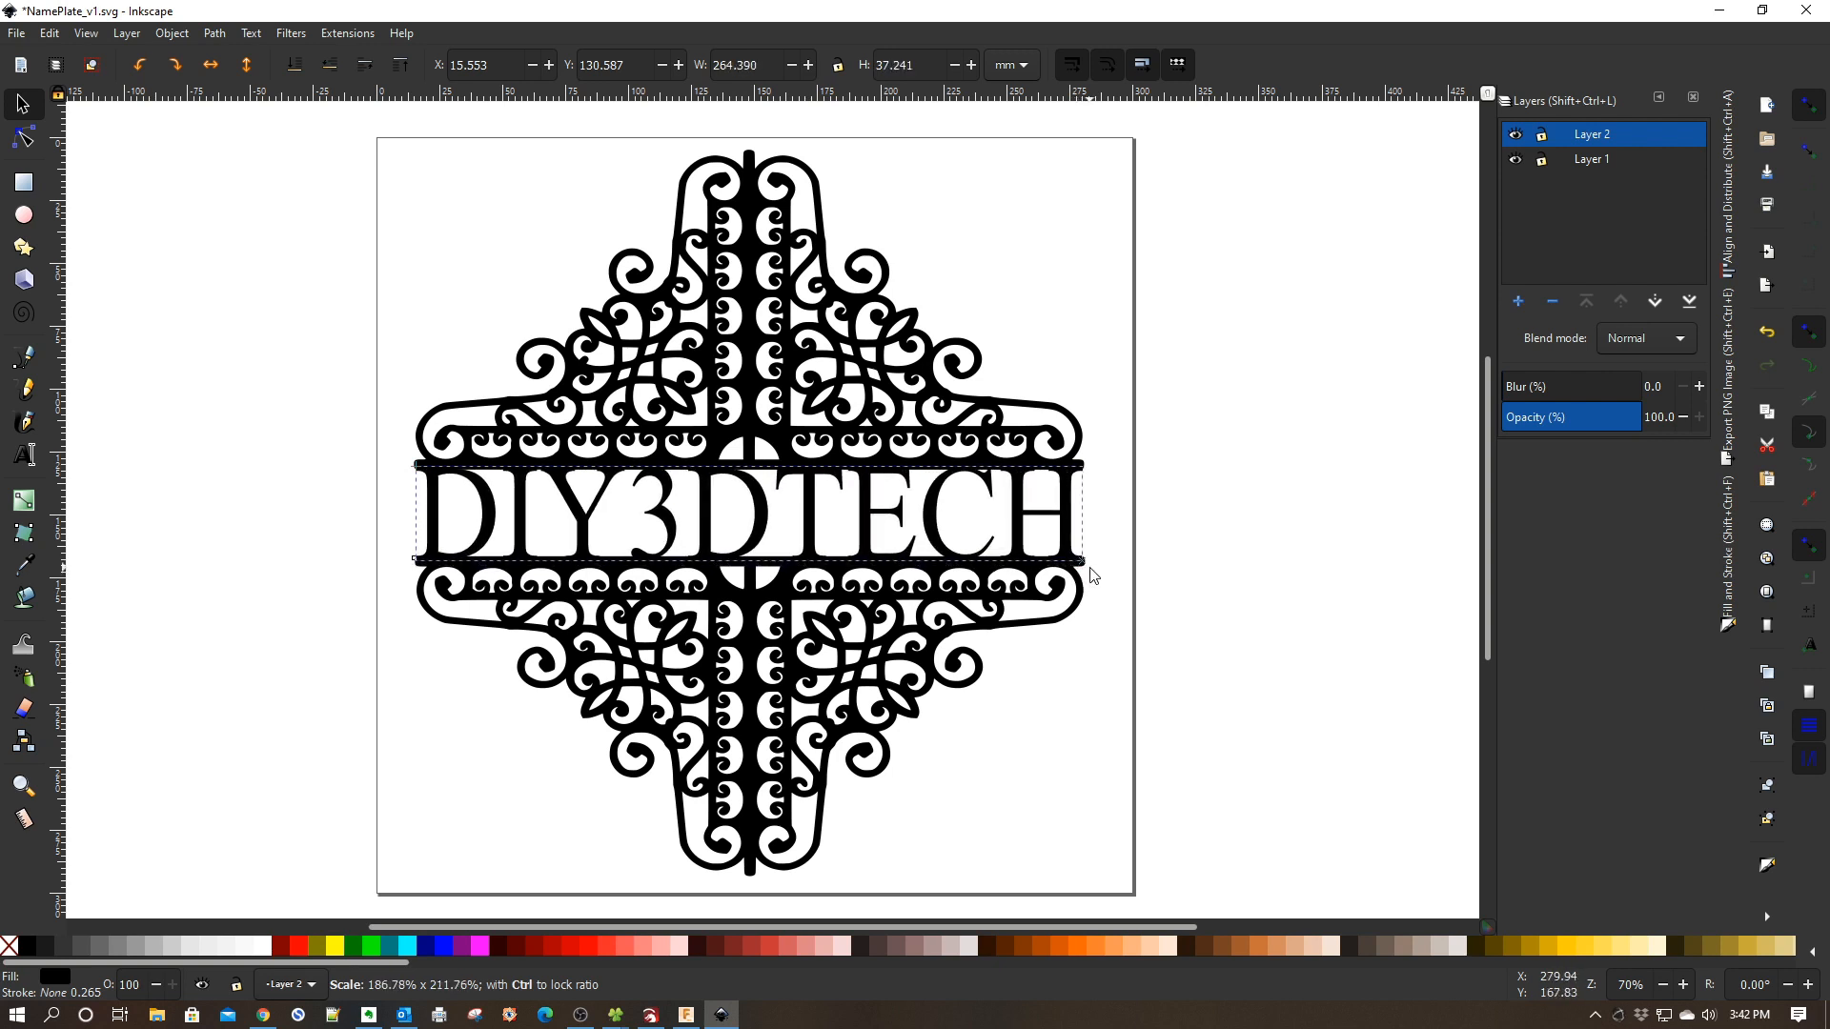
left_click(748, 513)
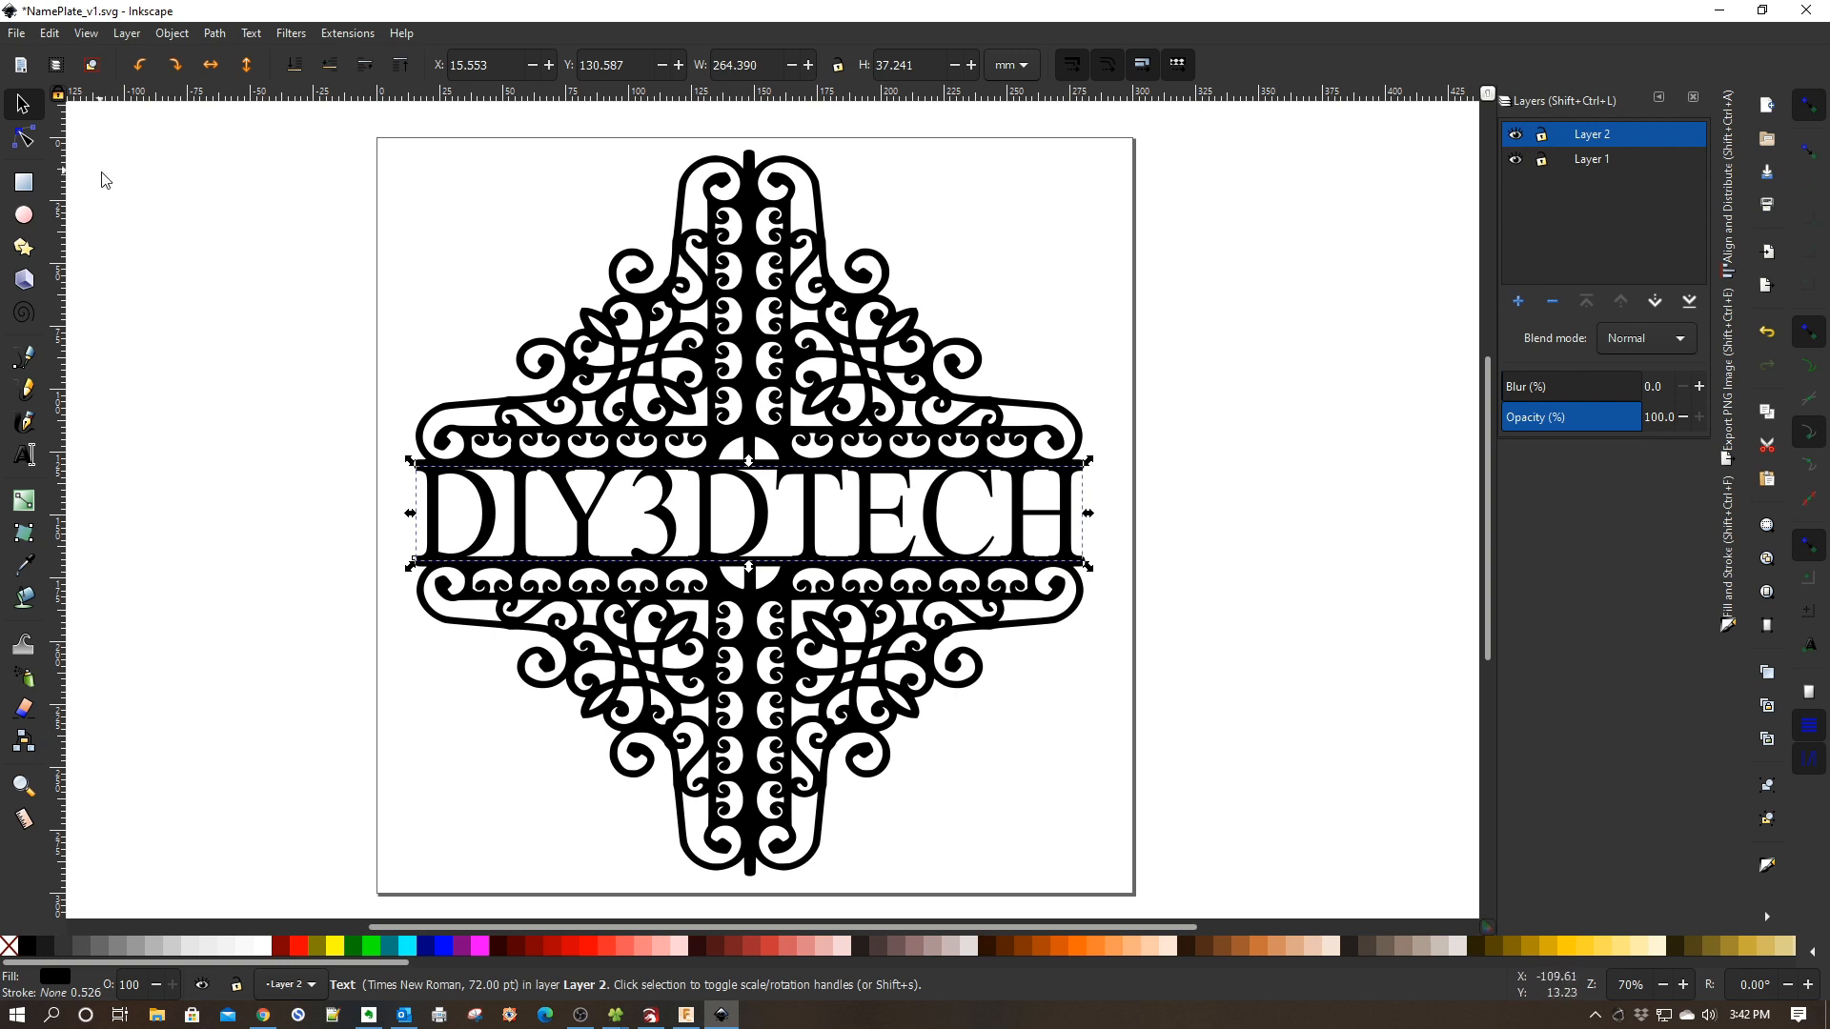
mouse_move(558, 494)
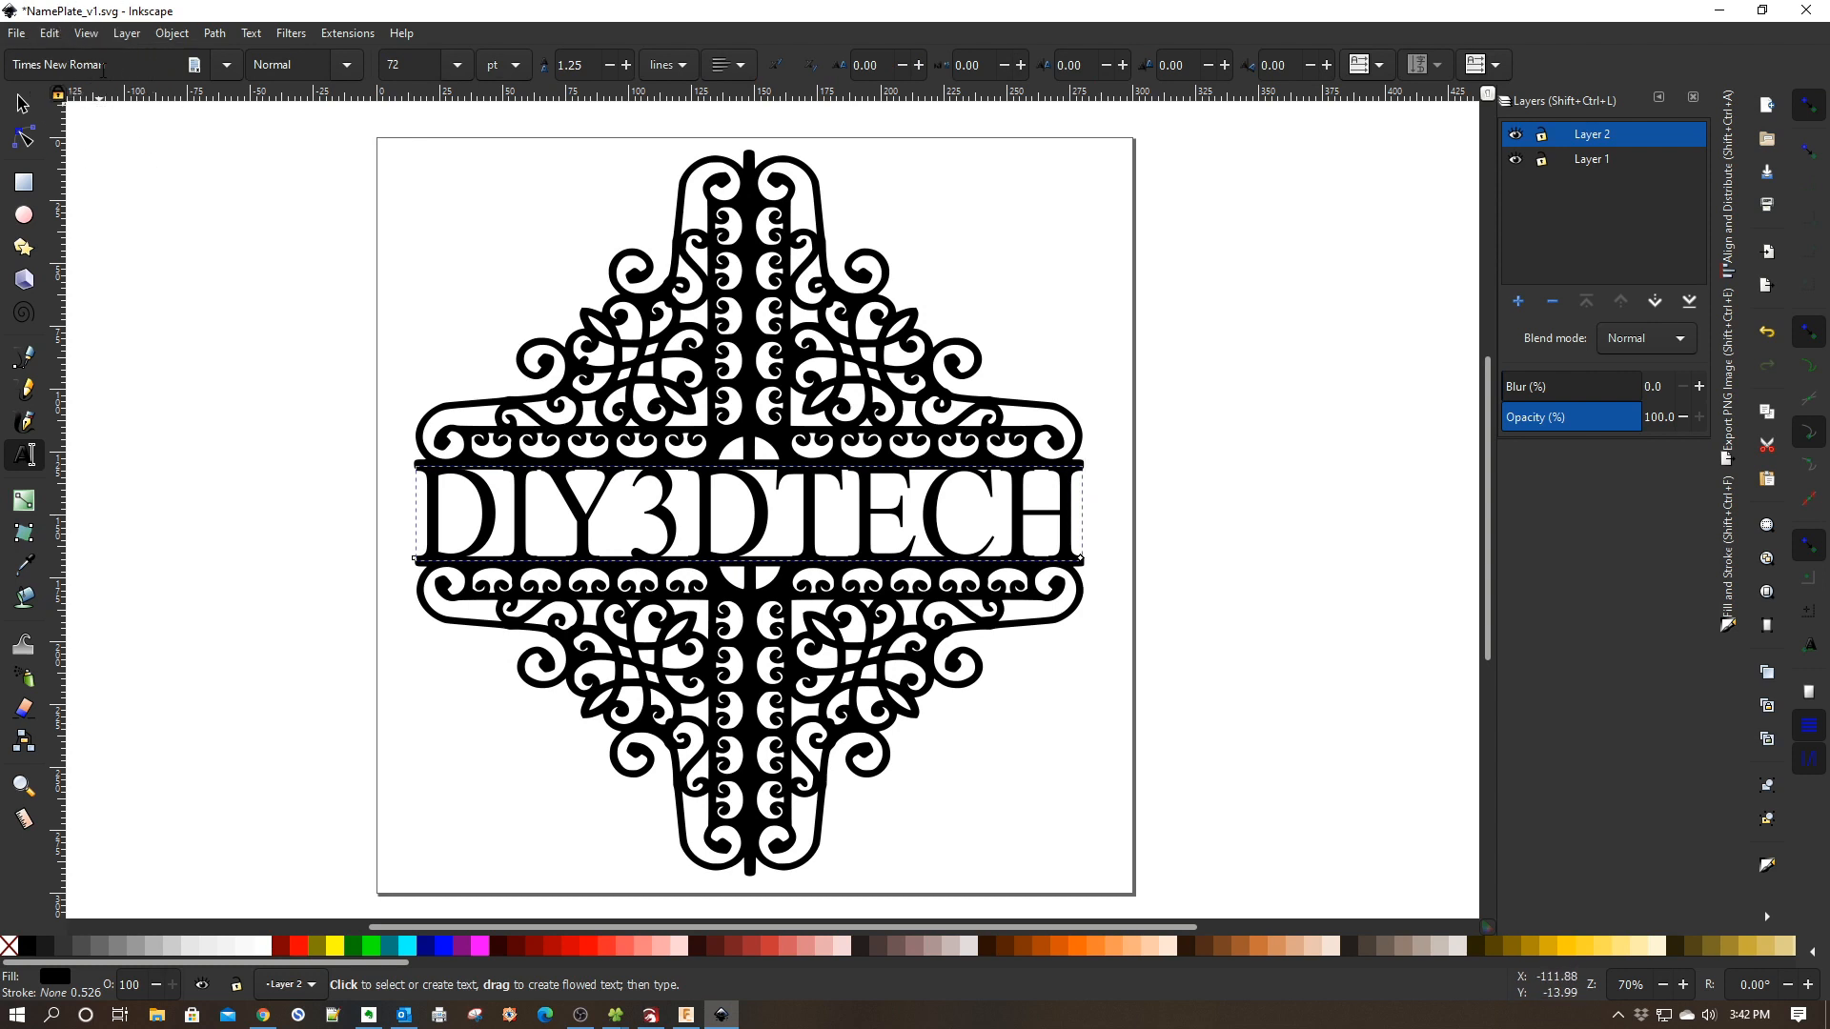
mouse_move(421, 554)
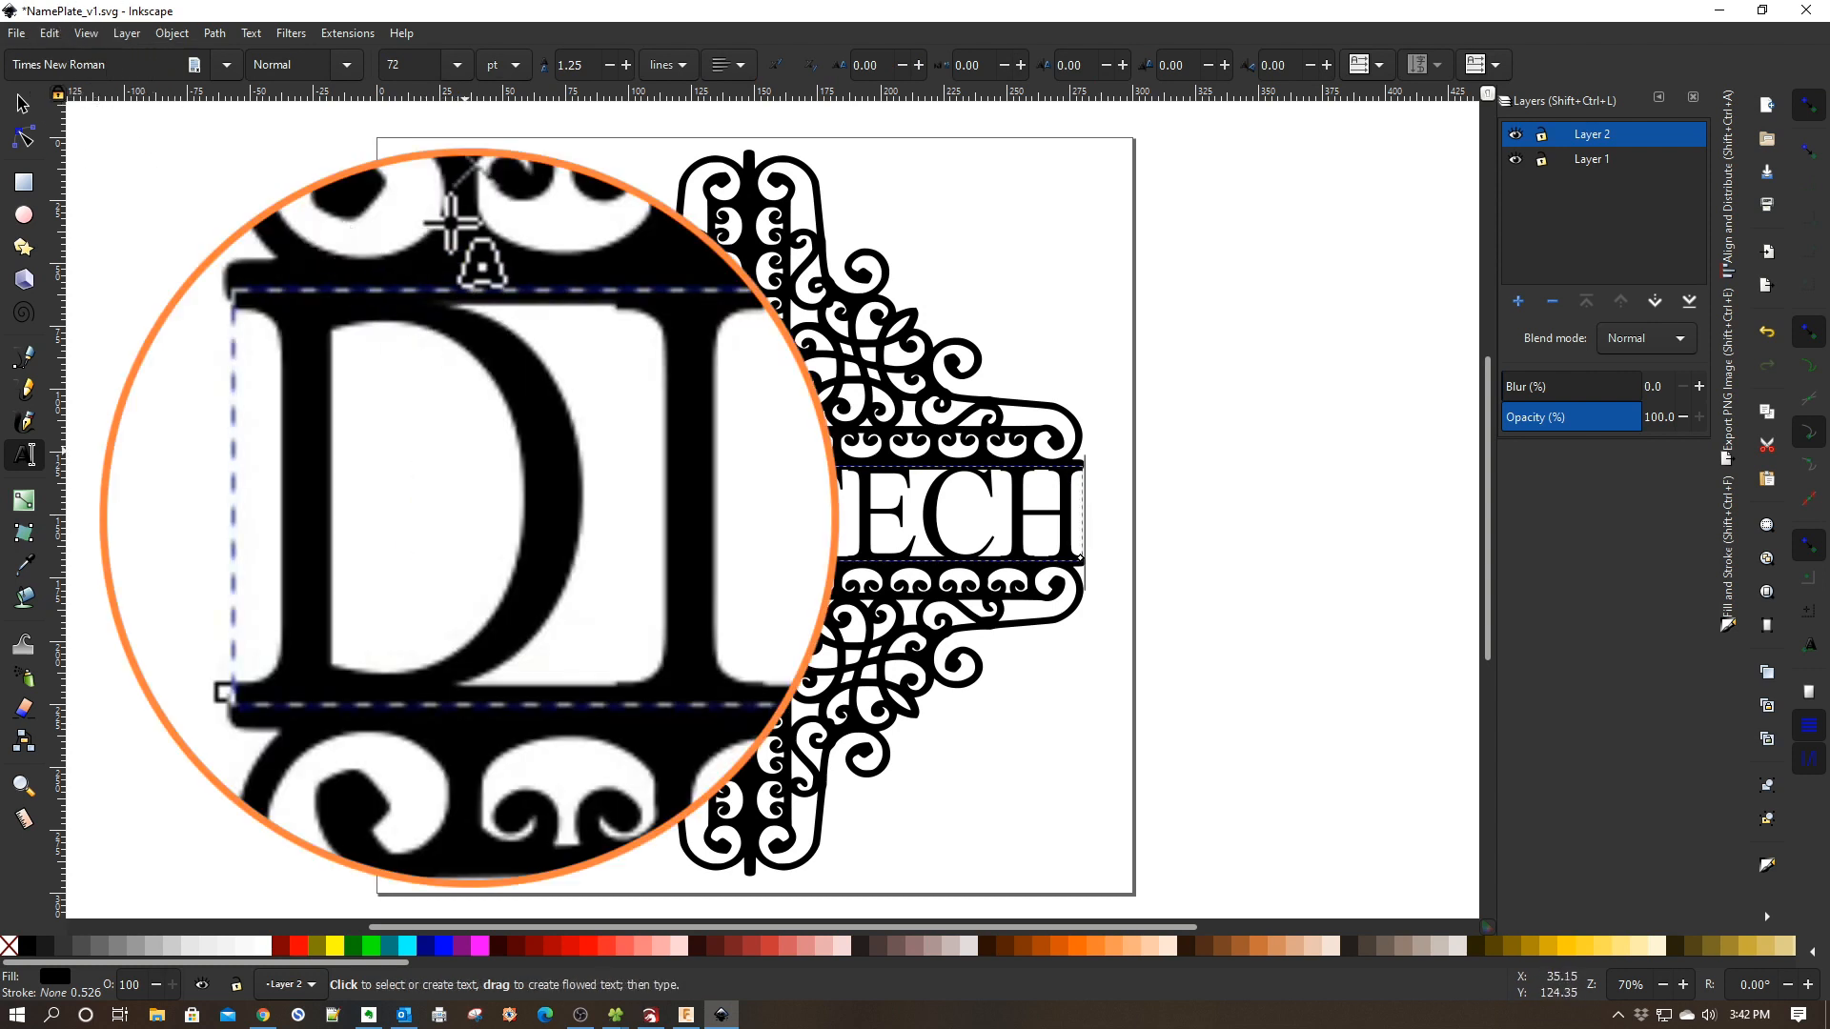
mouse_move(525, 816)
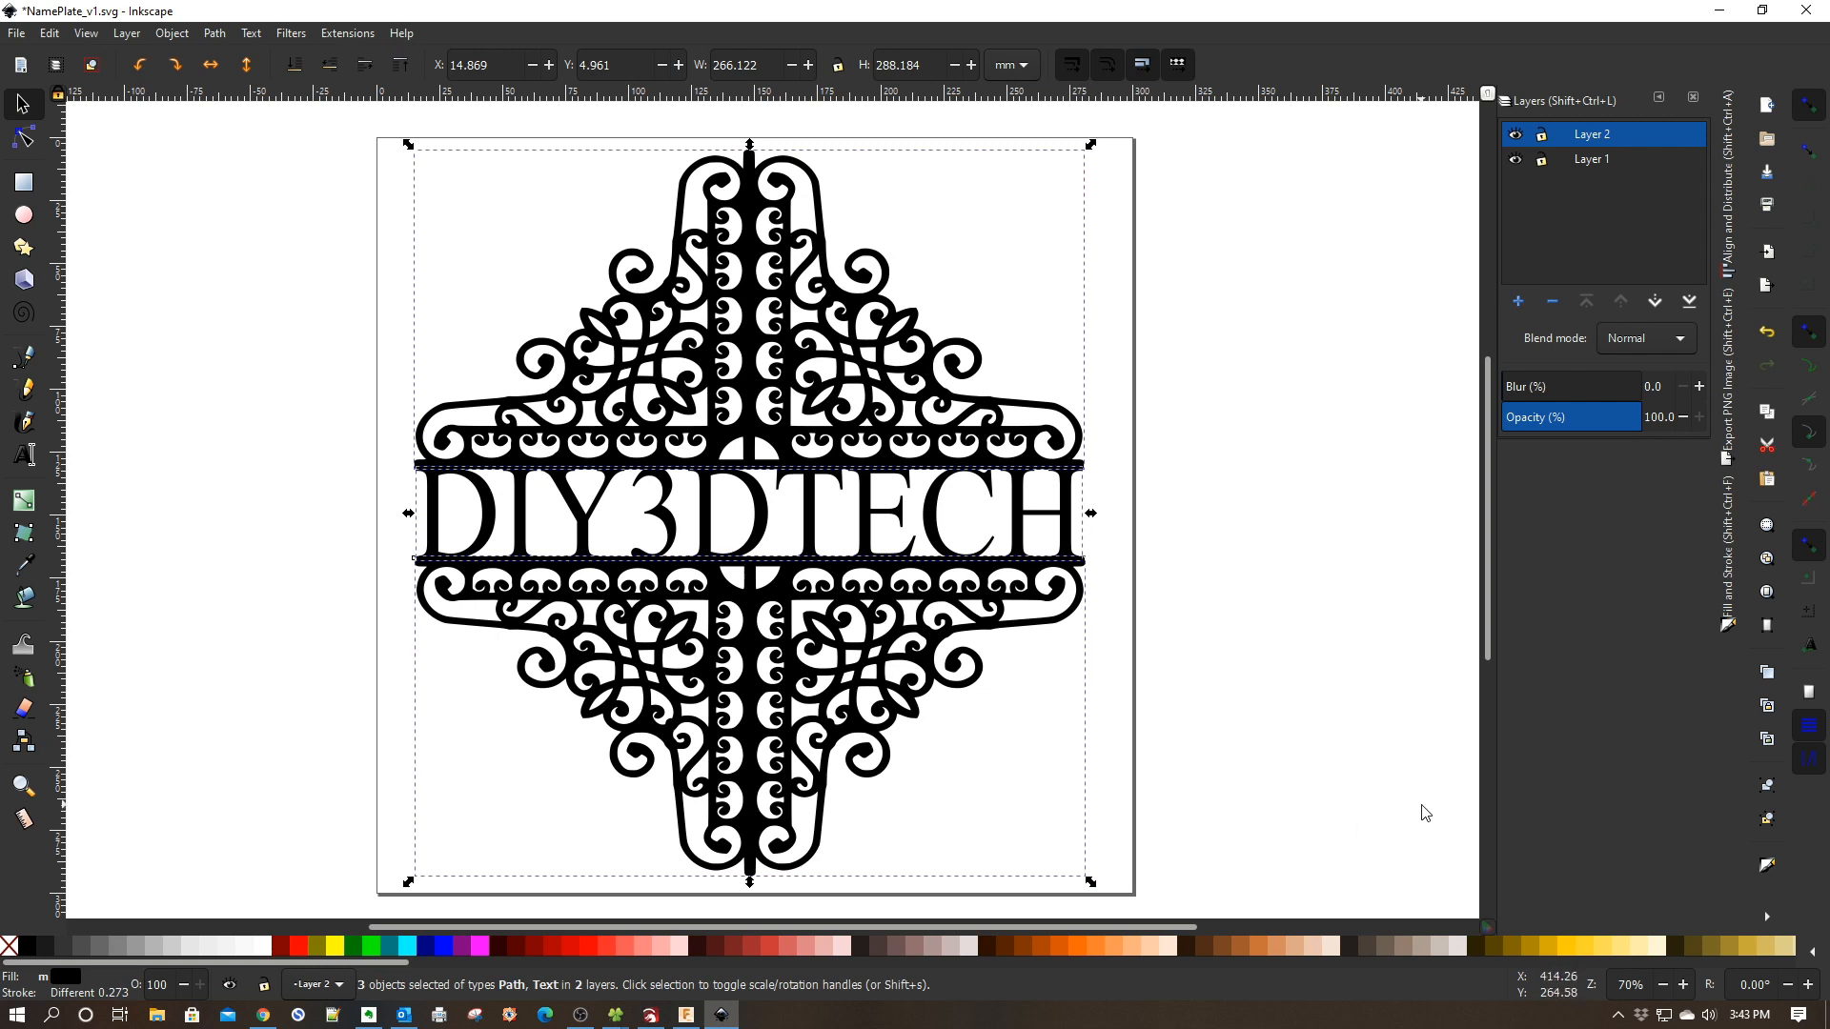
mouse_move(1413, 811)
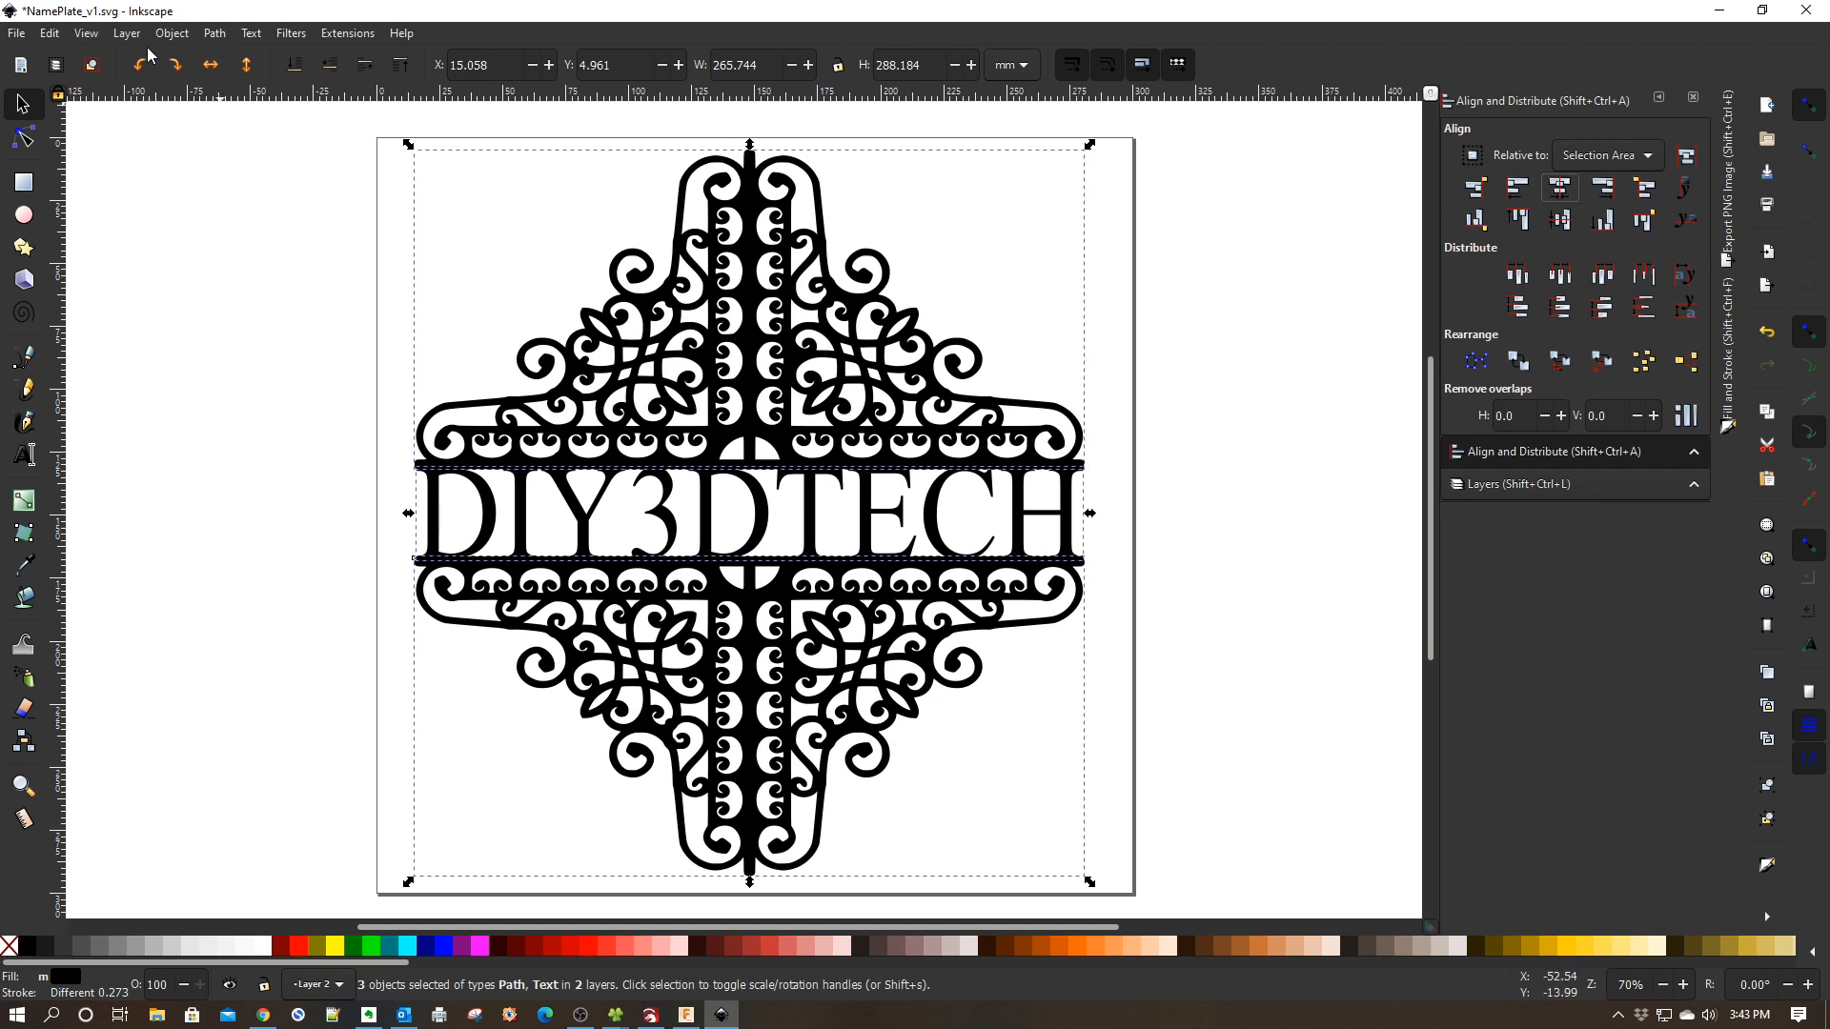
Attempt Path > Union on the text and scrollwork, which is refused, then deselect
left_click(213, 32)
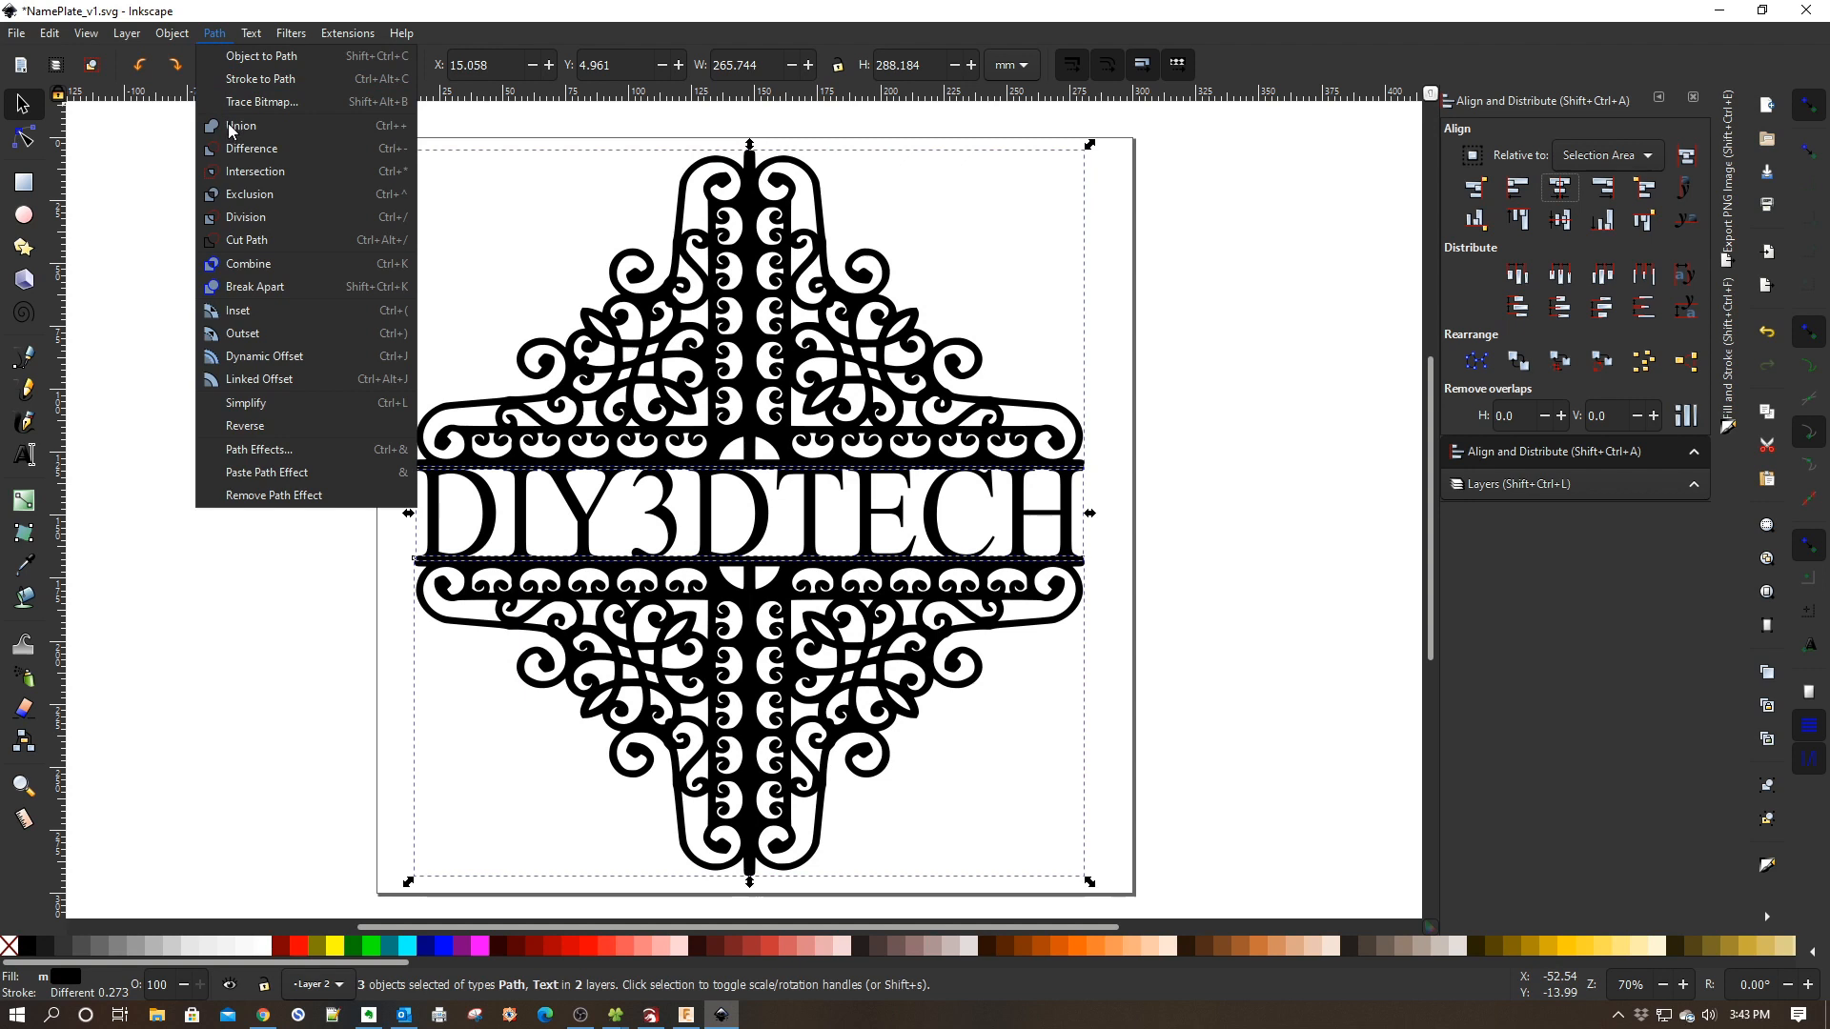
left_click(241, 125)
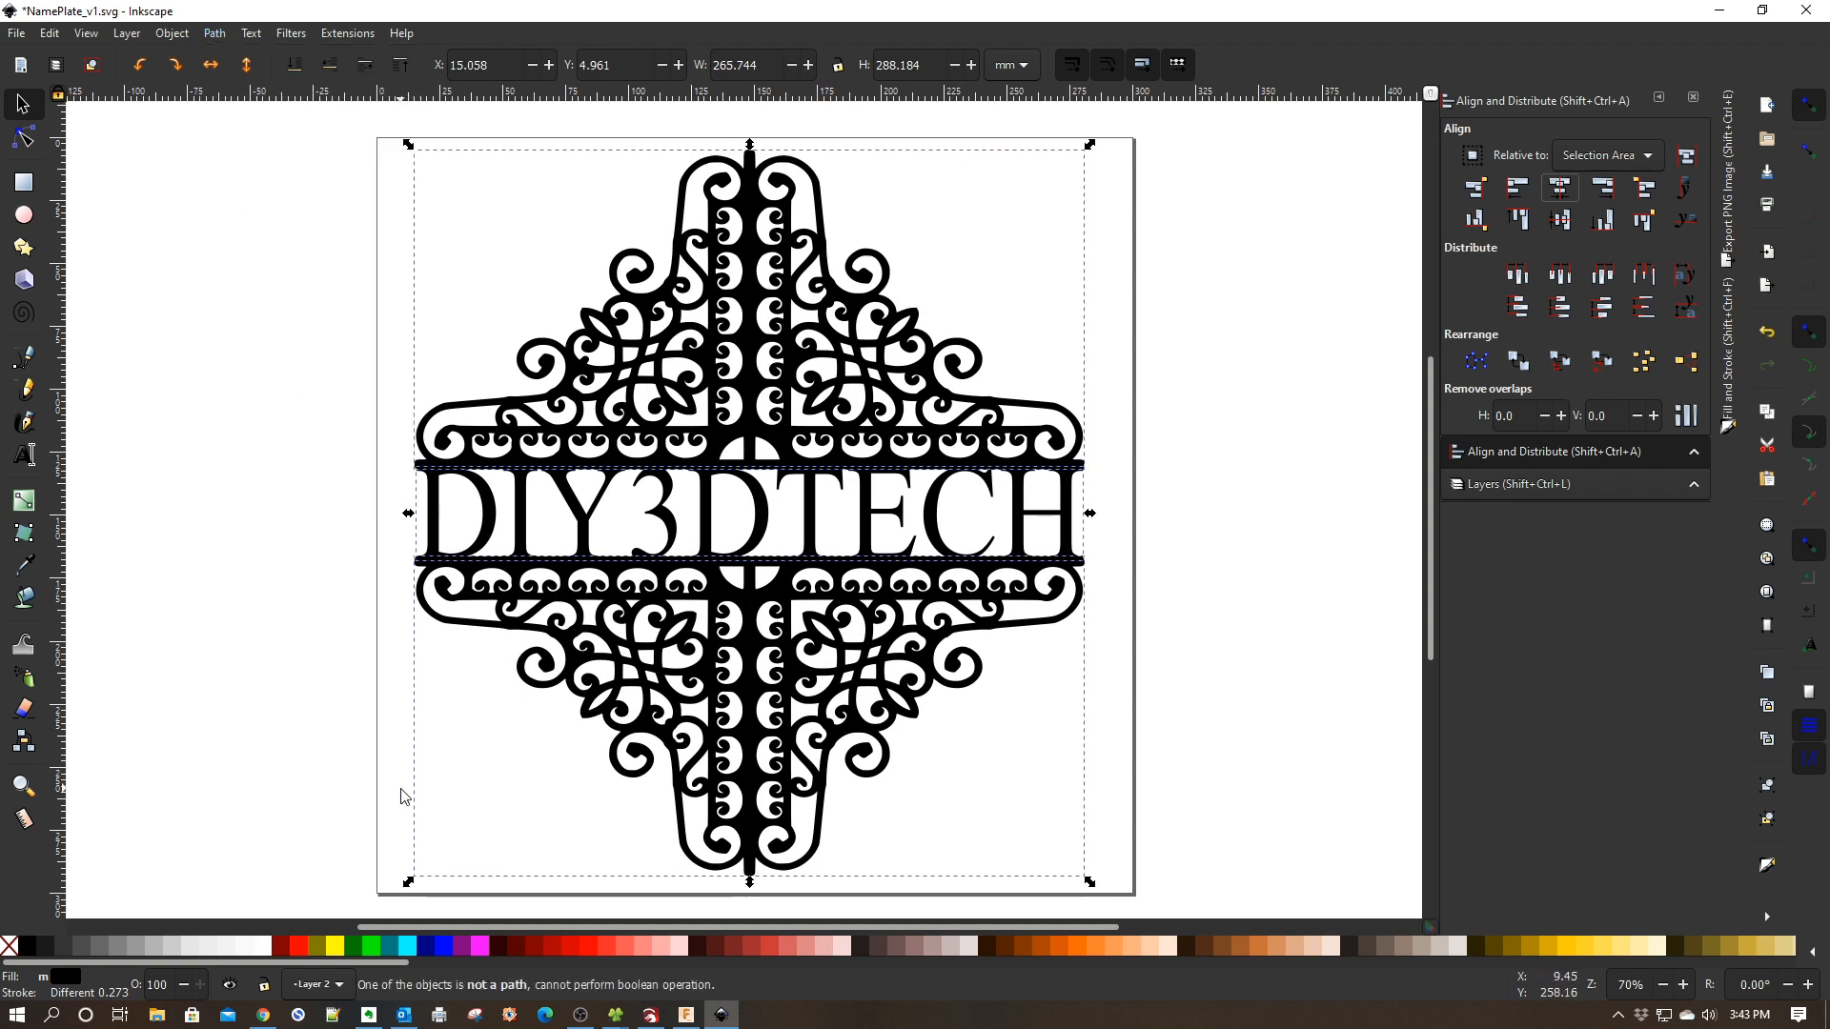
left_click(1107, 441)
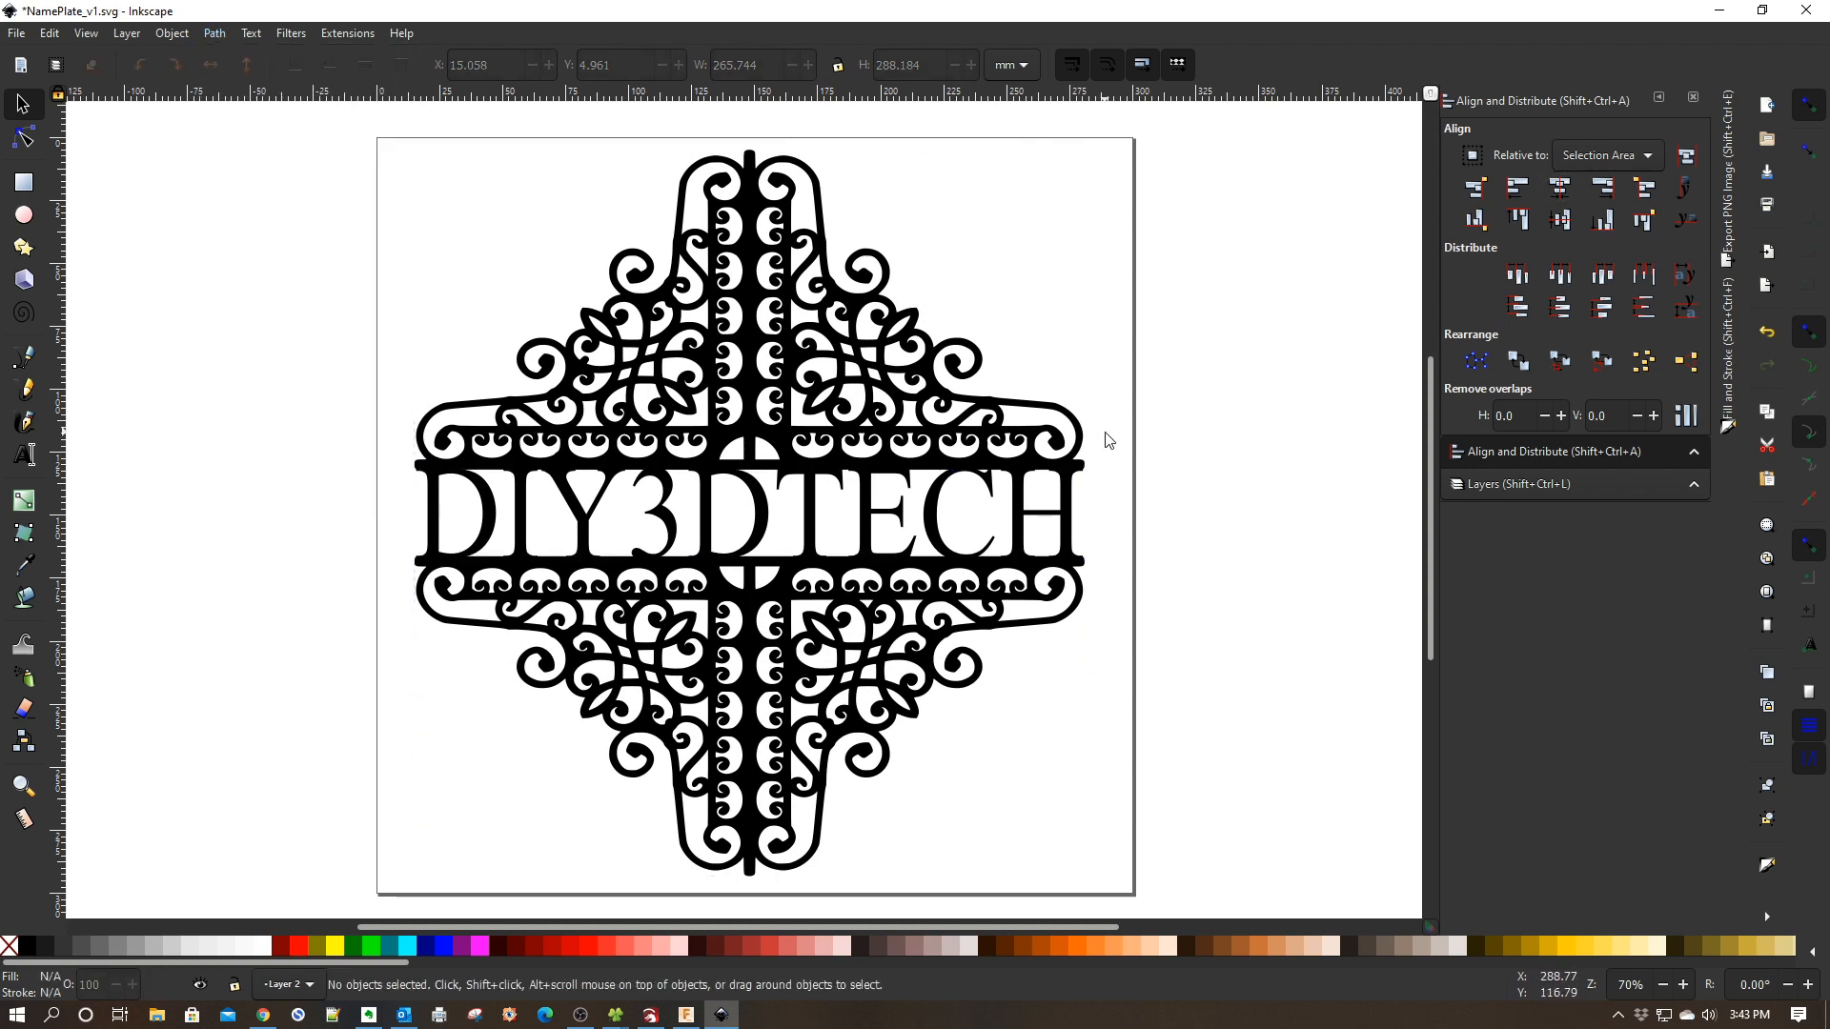
mouse_move(1097, 442)
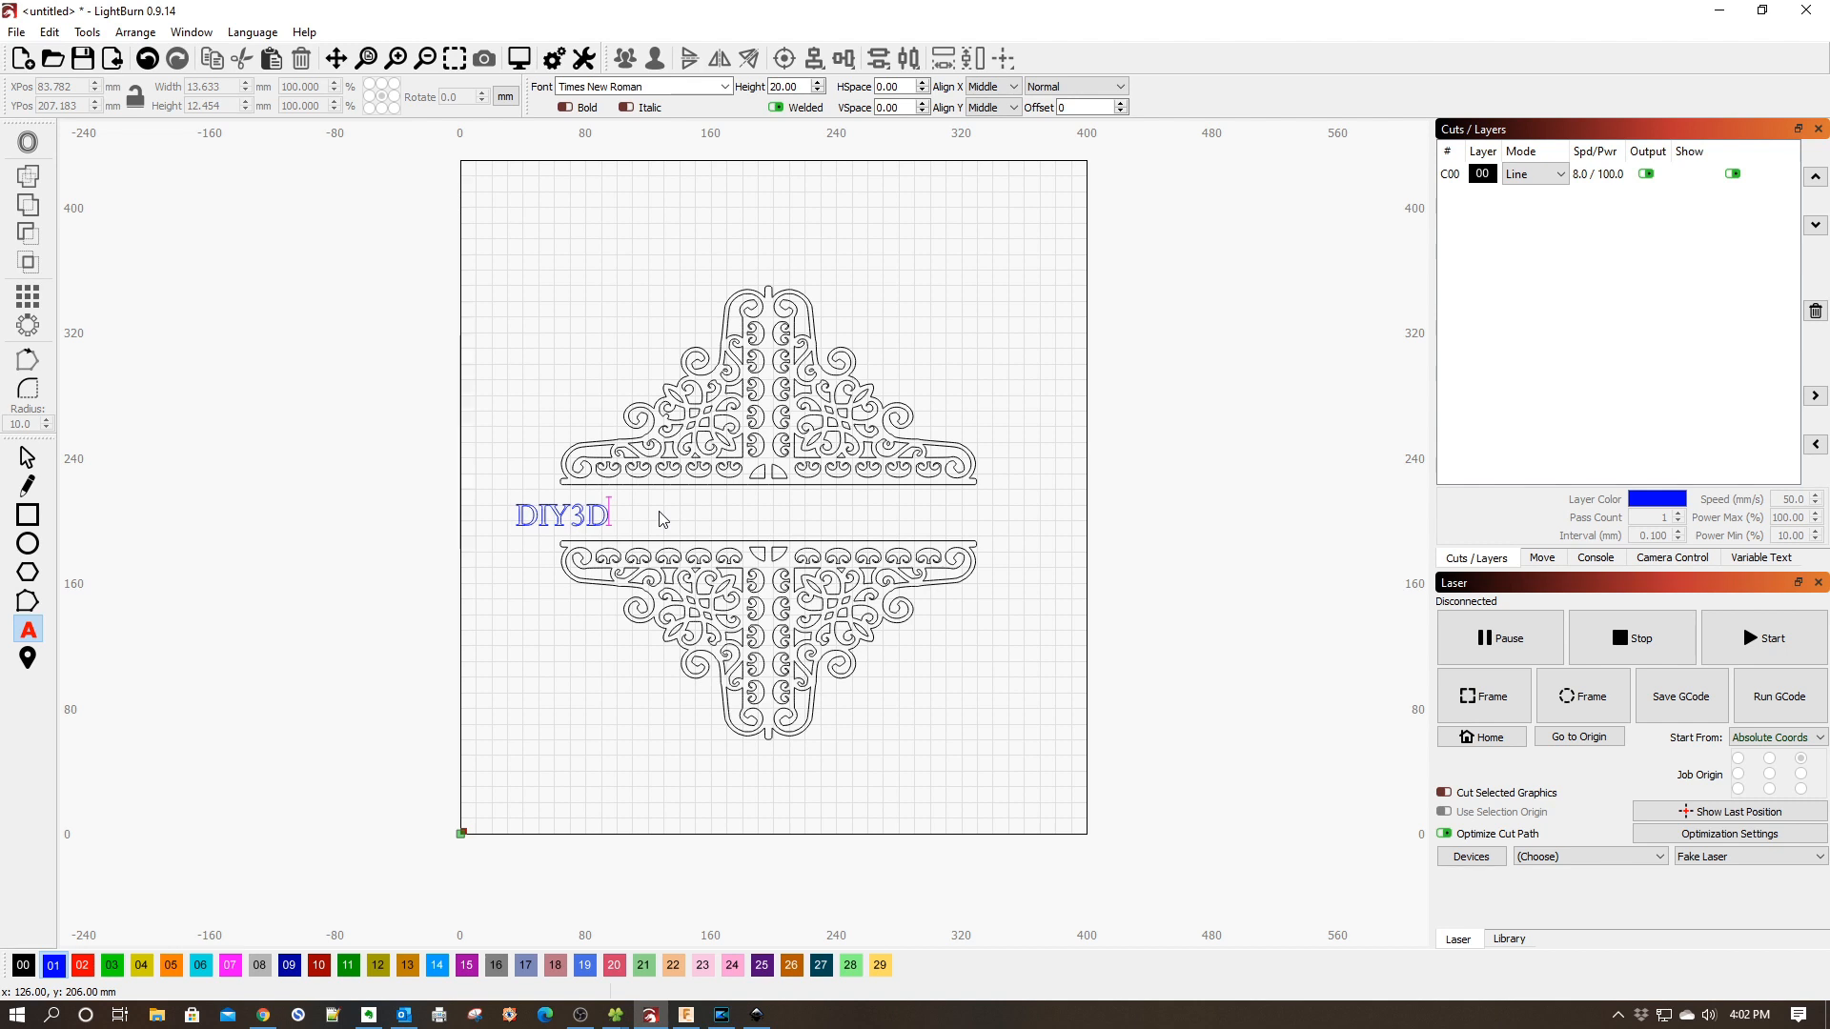
Complete the word DIY3DTECH by adding TECH
type("TECH")
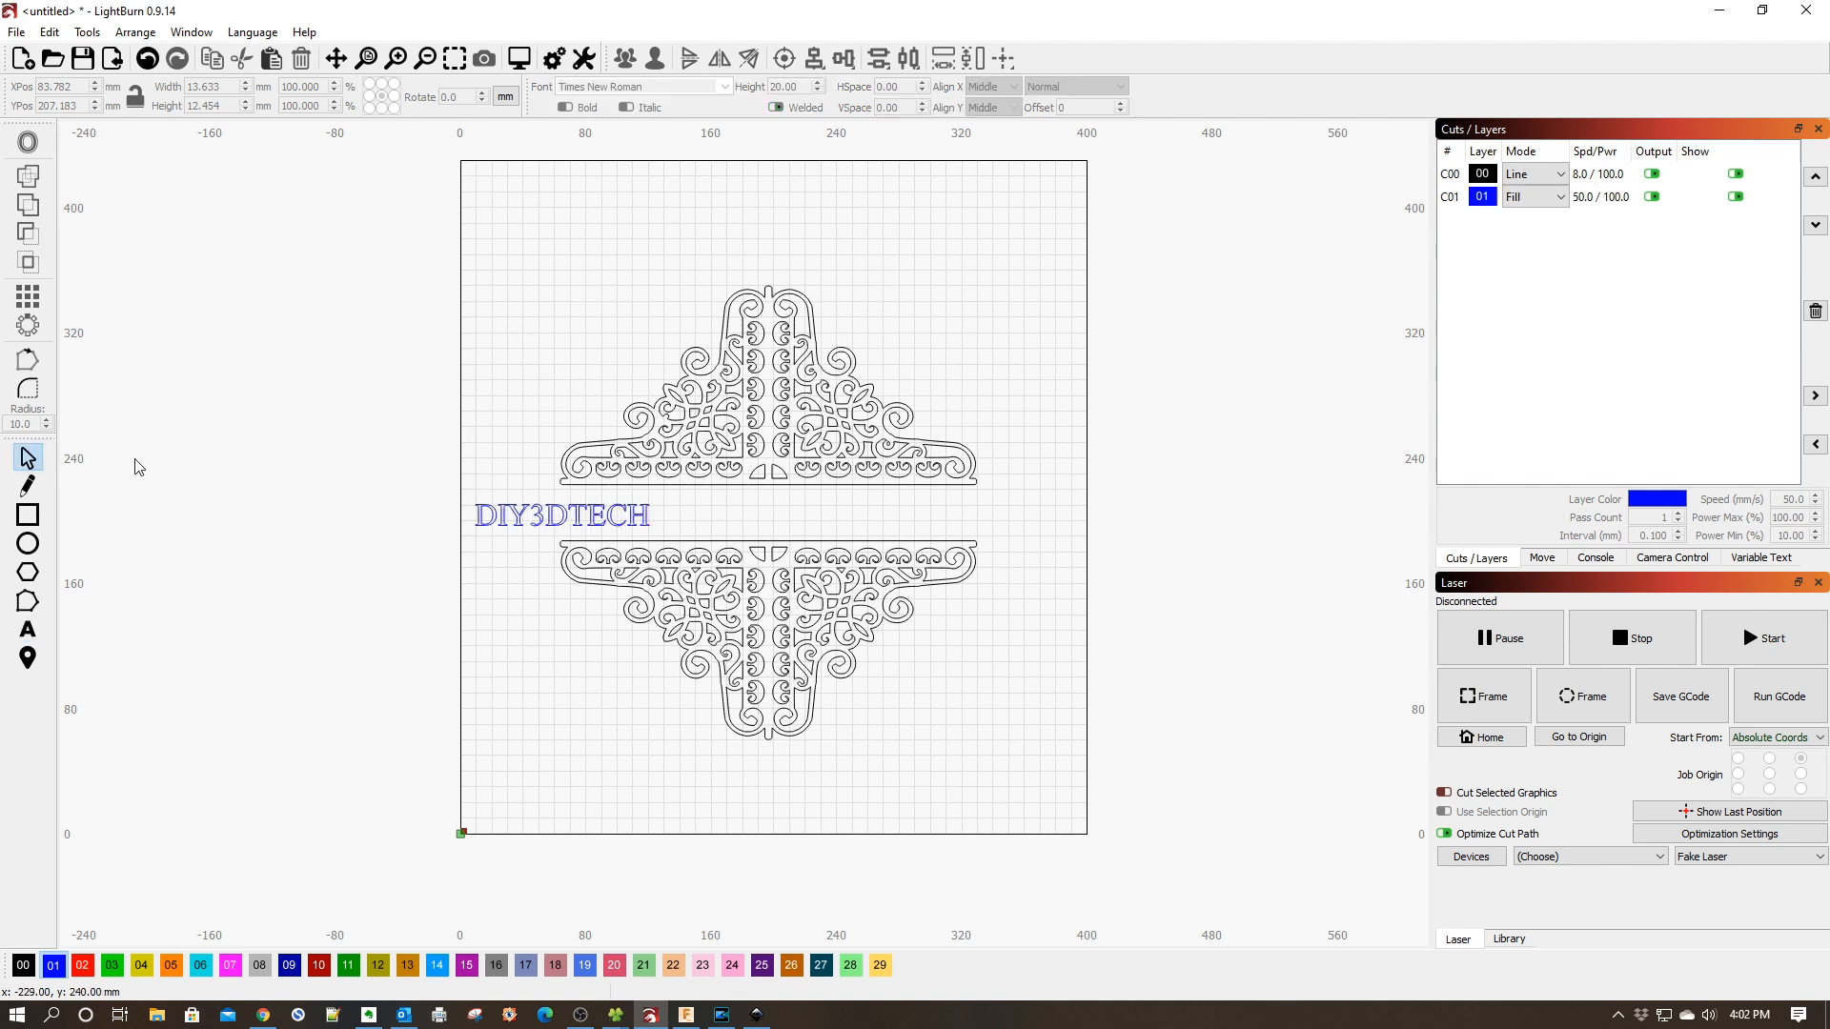